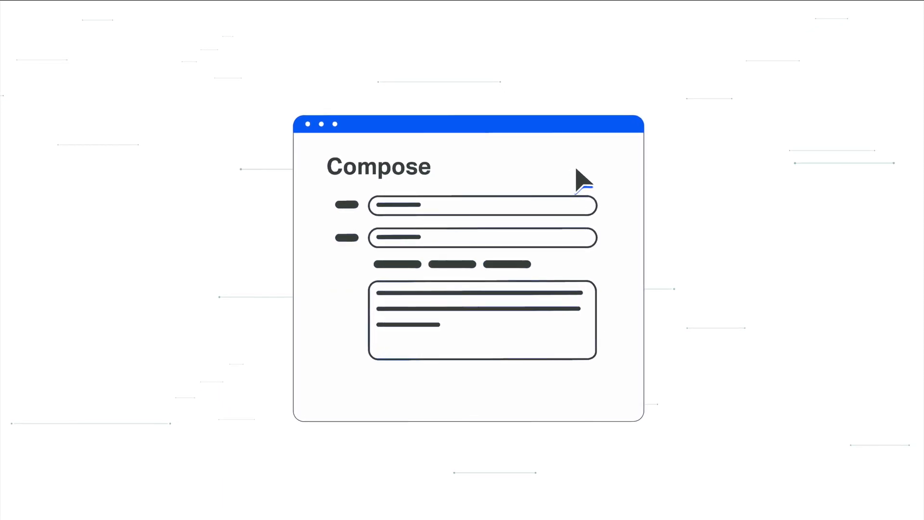
# Send the drafted email using the green Send button below the body
pyautogui.click(393, 394)
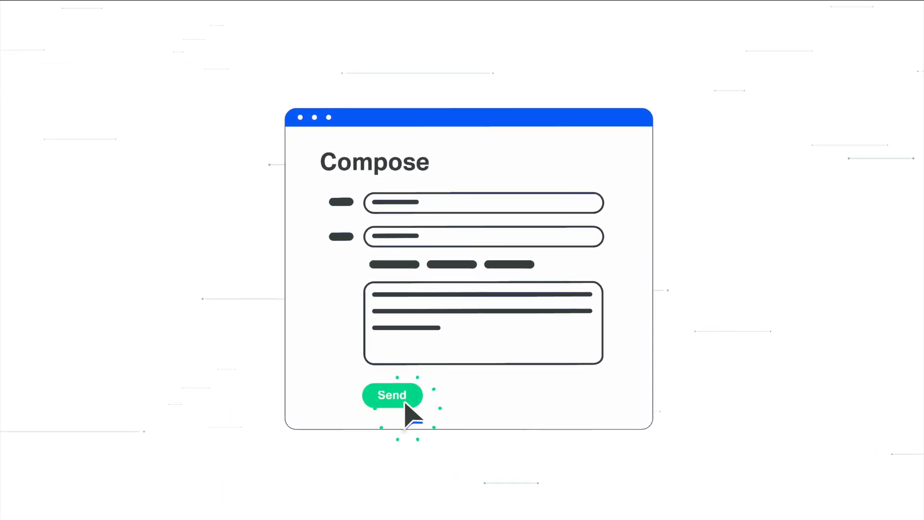